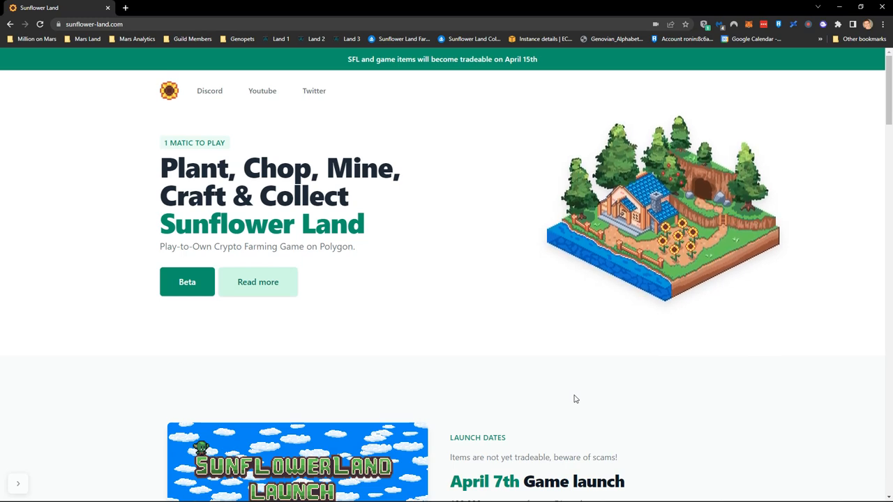
# Step: Open the Beta play page and authorize the Discord login for Sunflower Land
pyautogui.click(187, 282)
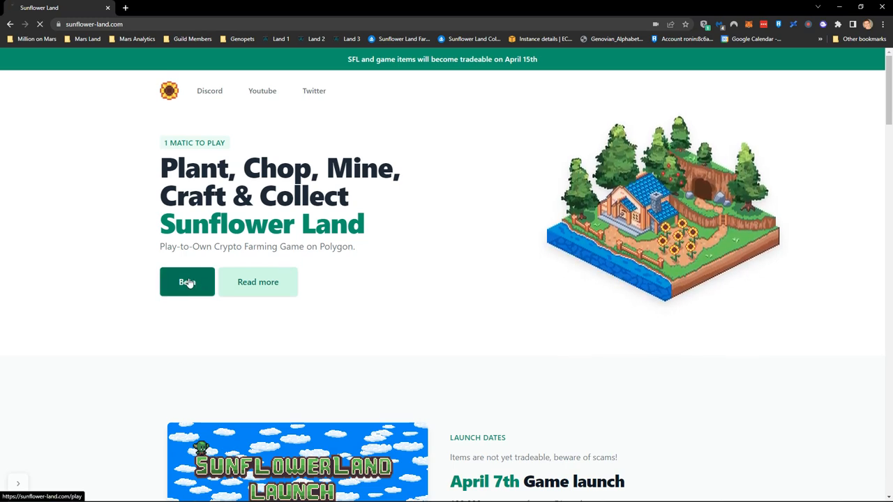
pyautogui.click(187, 282)
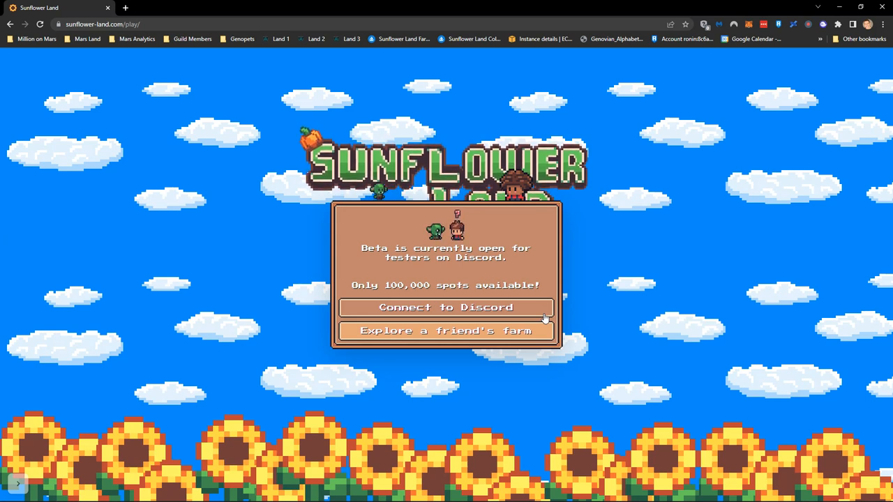
pyautogui.click(445, 307)
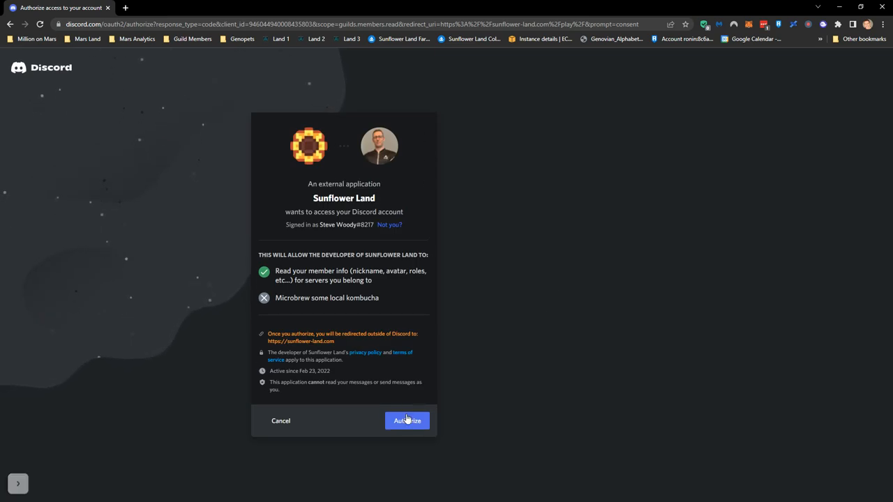
pyautogui.click(407, 421)
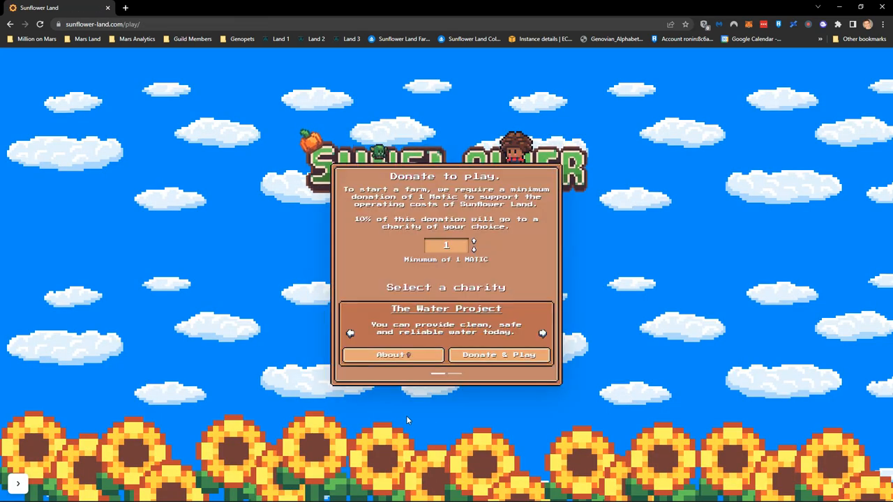
pyautogui.moveTo(507, 300)
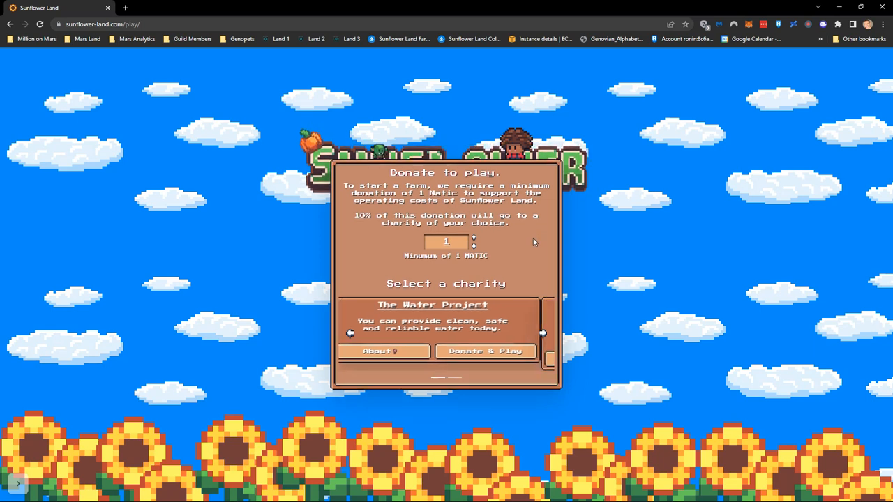
# Step: Browse to Purple Community Fund and submit a 1 MATIC Donate & Play
pyautogui.click(543, 333)
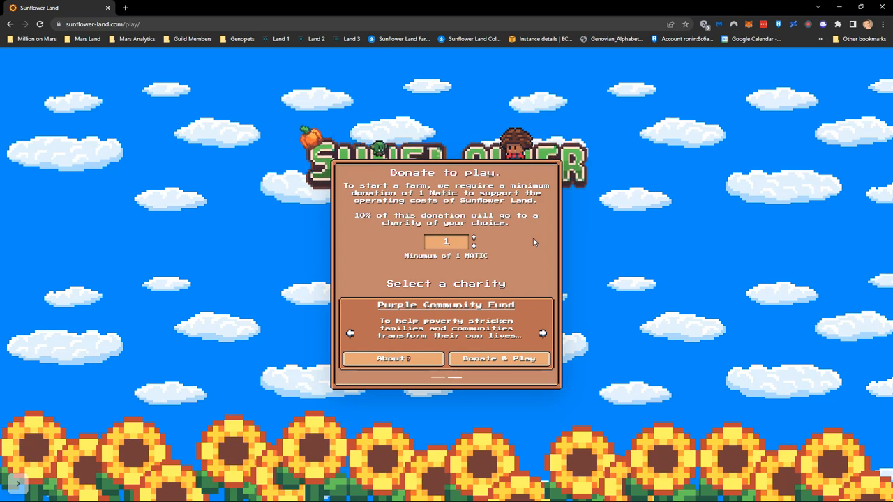
pyautogui.click(542, 333)
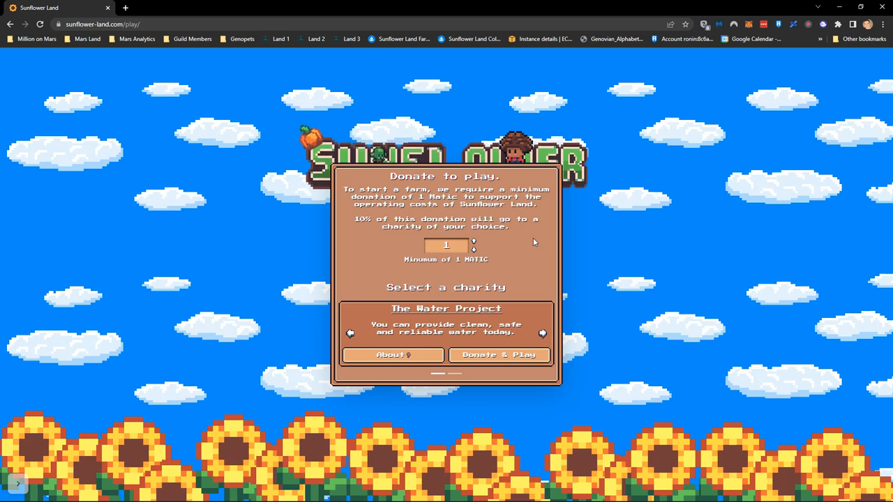
pyautogui.click(542, 333)
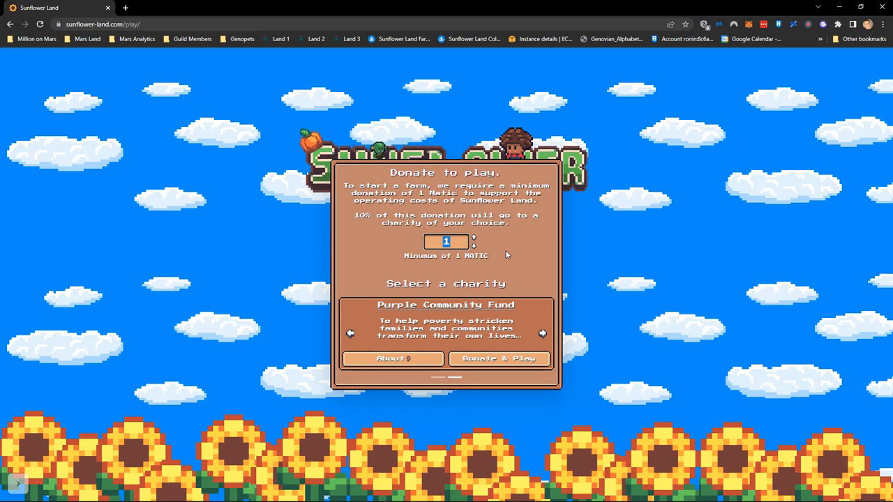
pyautogui.moveTo(542, 333)
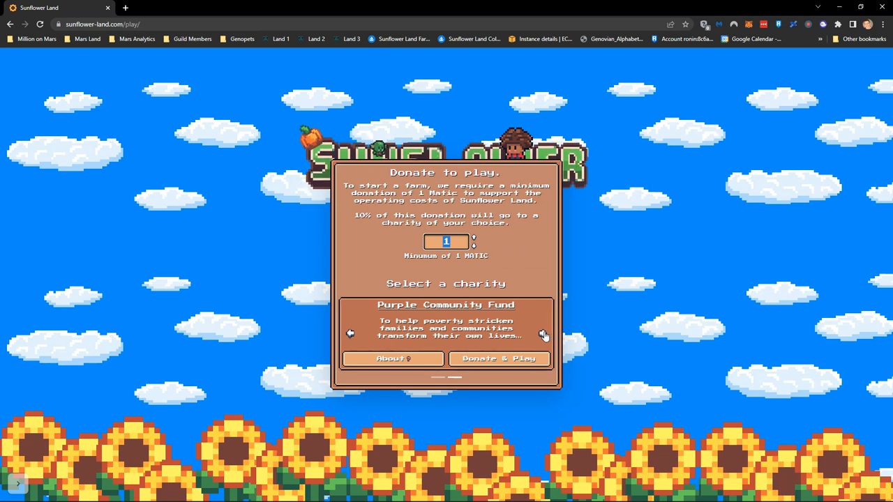
pyautogui.click(544, 334)
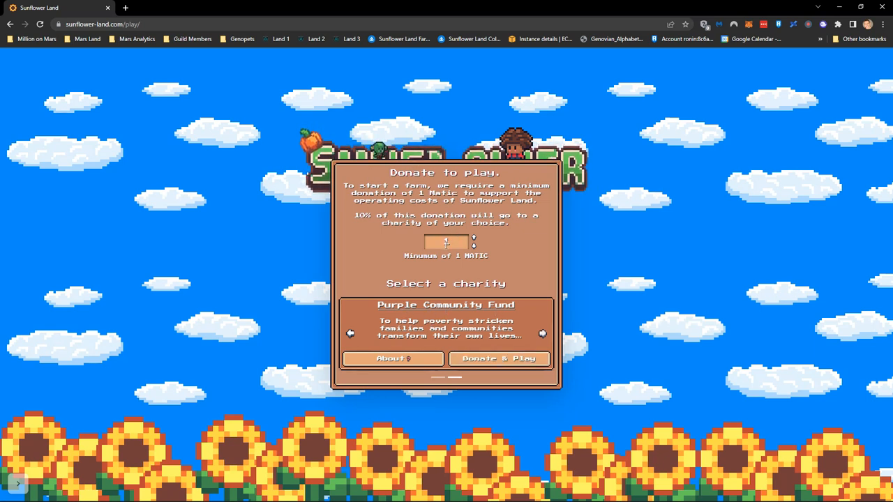
pyautogui.write('1')
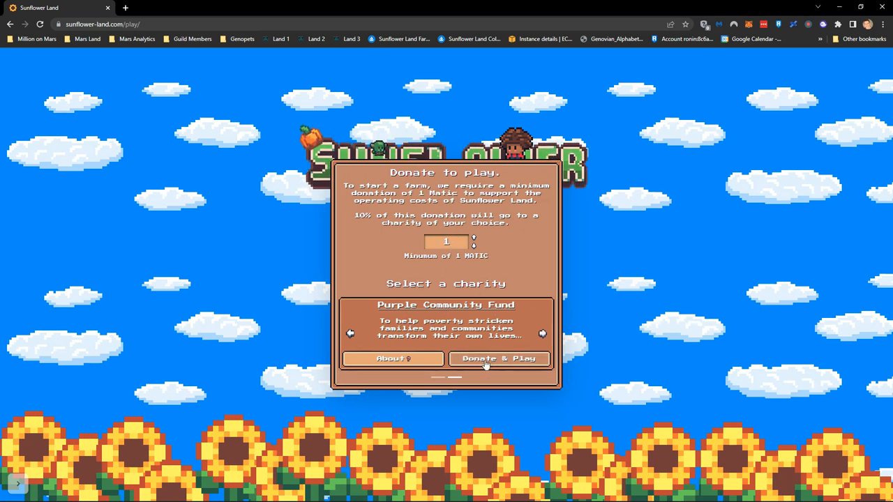
pyautogui.click(499, 358)
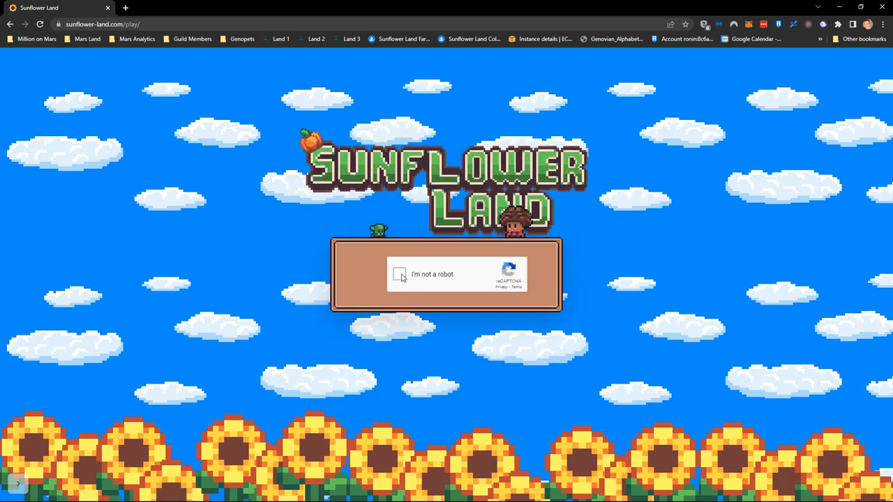
# Step: Pass the reCAPTCHA and confirm the 1 MATIC Create Farm transaction in MetaMask
pyautogui.click(400, 274)
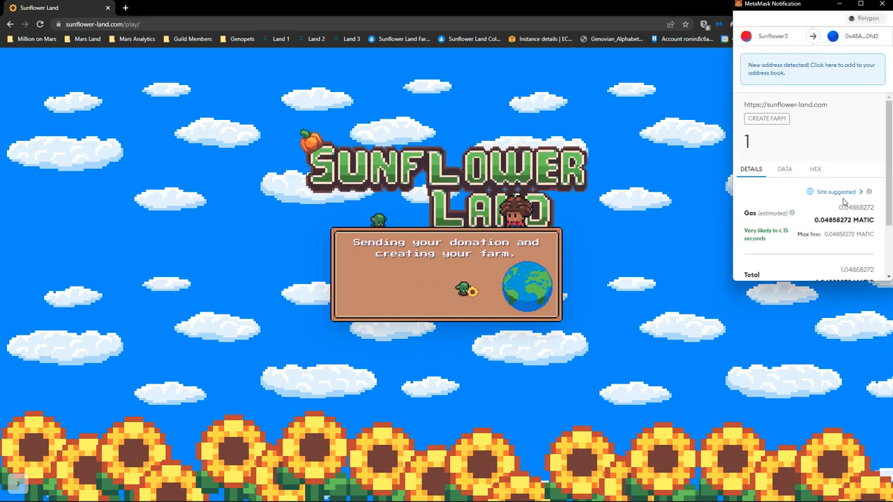
pyautogui.scroll(-3)
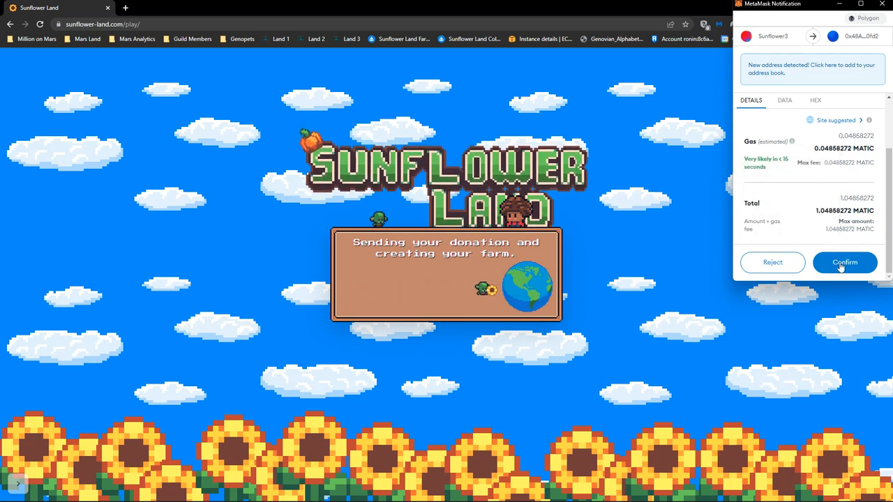
pyautogui.click(844, 262)
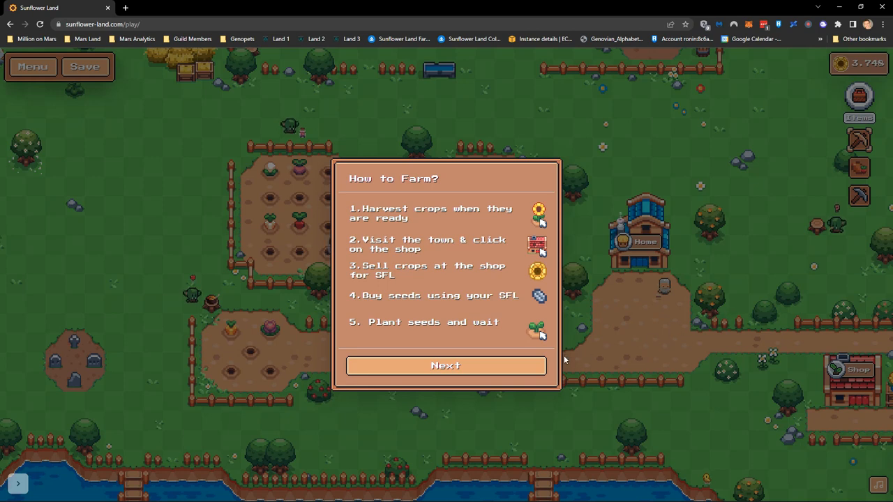
# Step: Finish the How to Farm guide and move on to the upgrade instructions
pyautogui.click(445, 366)
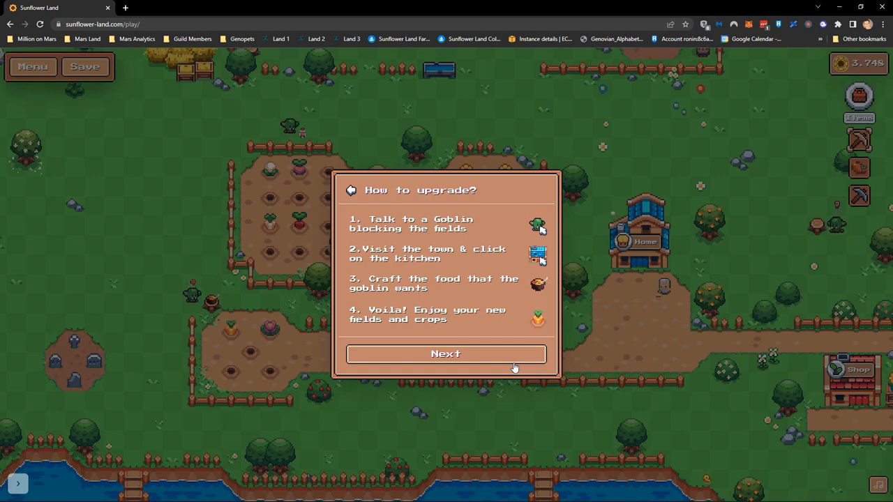
# Step: Advance past the 'How to upgrade?' and 'How to sync?' tutorial pages
pyautogui.click(445, 353)
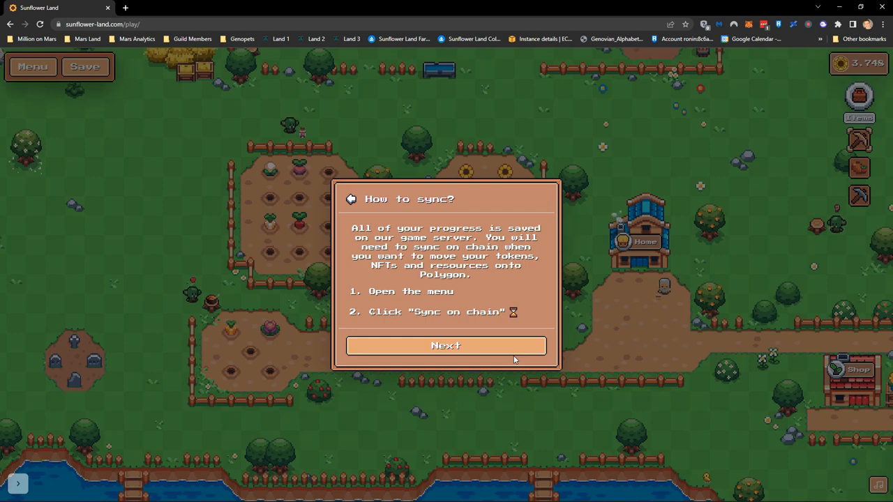
pyautogui.click(445, 345)
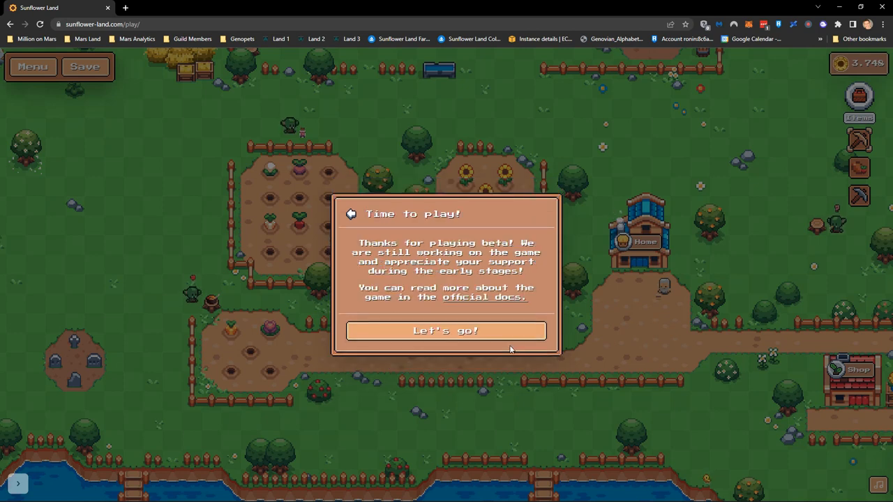